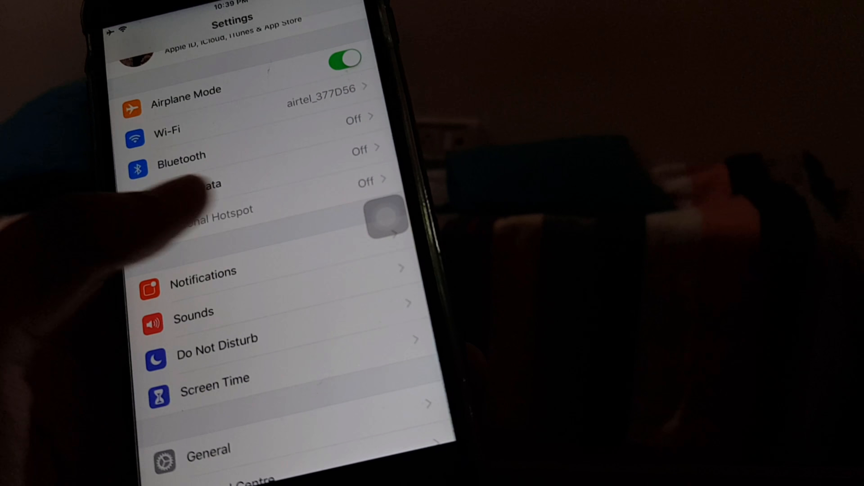
Step: Expand the stacked WhatsApp group ('4 more notifications') into five separate message notifications
click(204, 278)
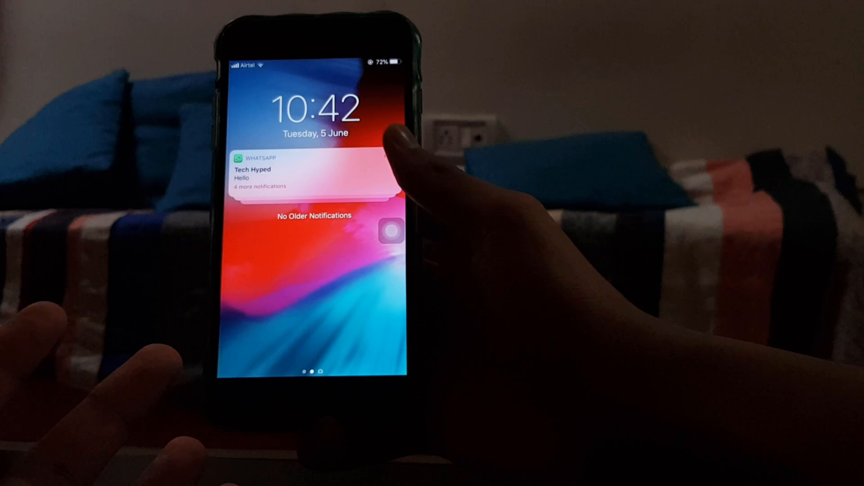
click(314, 171)
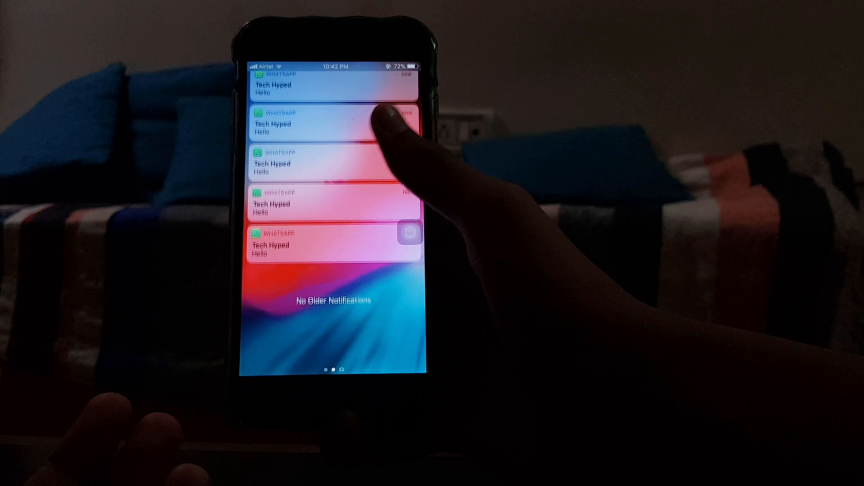